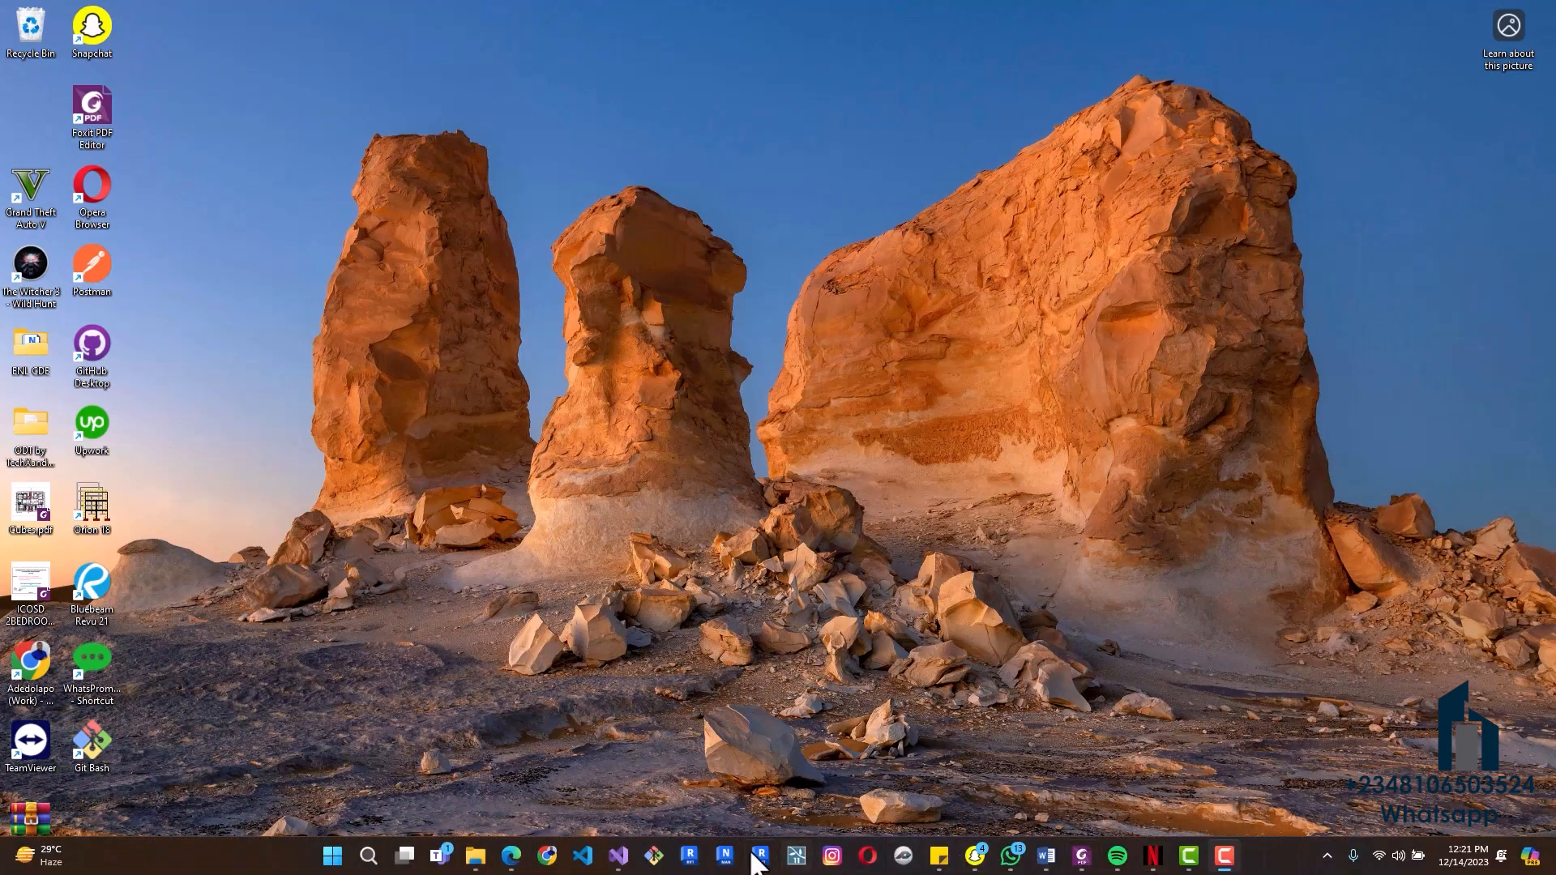
# Launch Autodesk Revit 2023 from the taskbar to reach the Home page
pyautogui.click(760, 854)
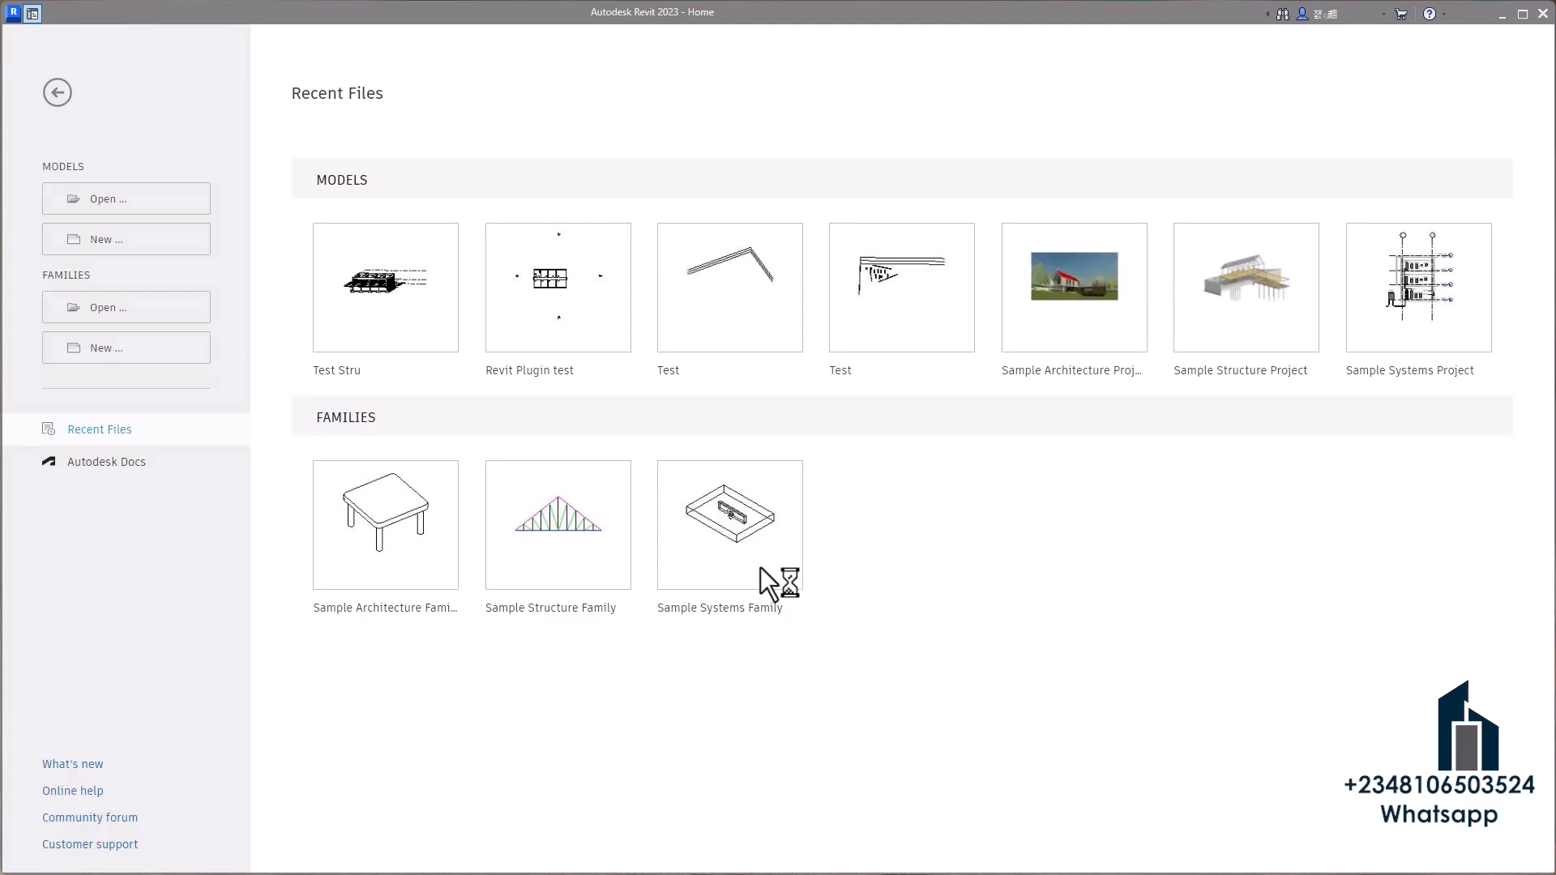
pyautogui.moveTo(534, 302)
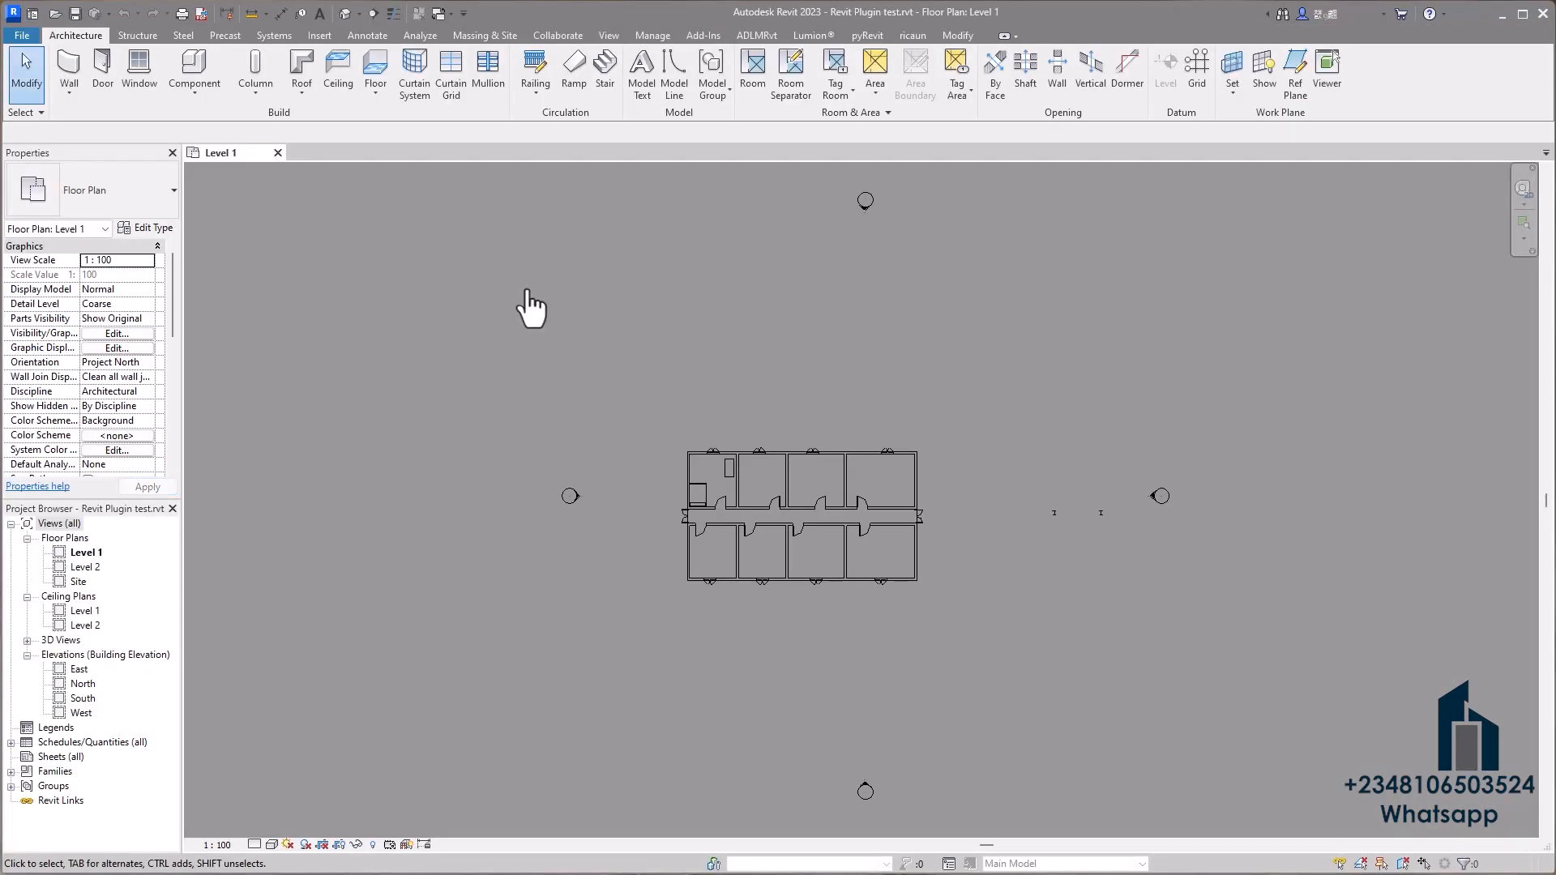
# On the ADLMRvt tab, select all wall instances visible in the view
pyautogui.click(755, 35)
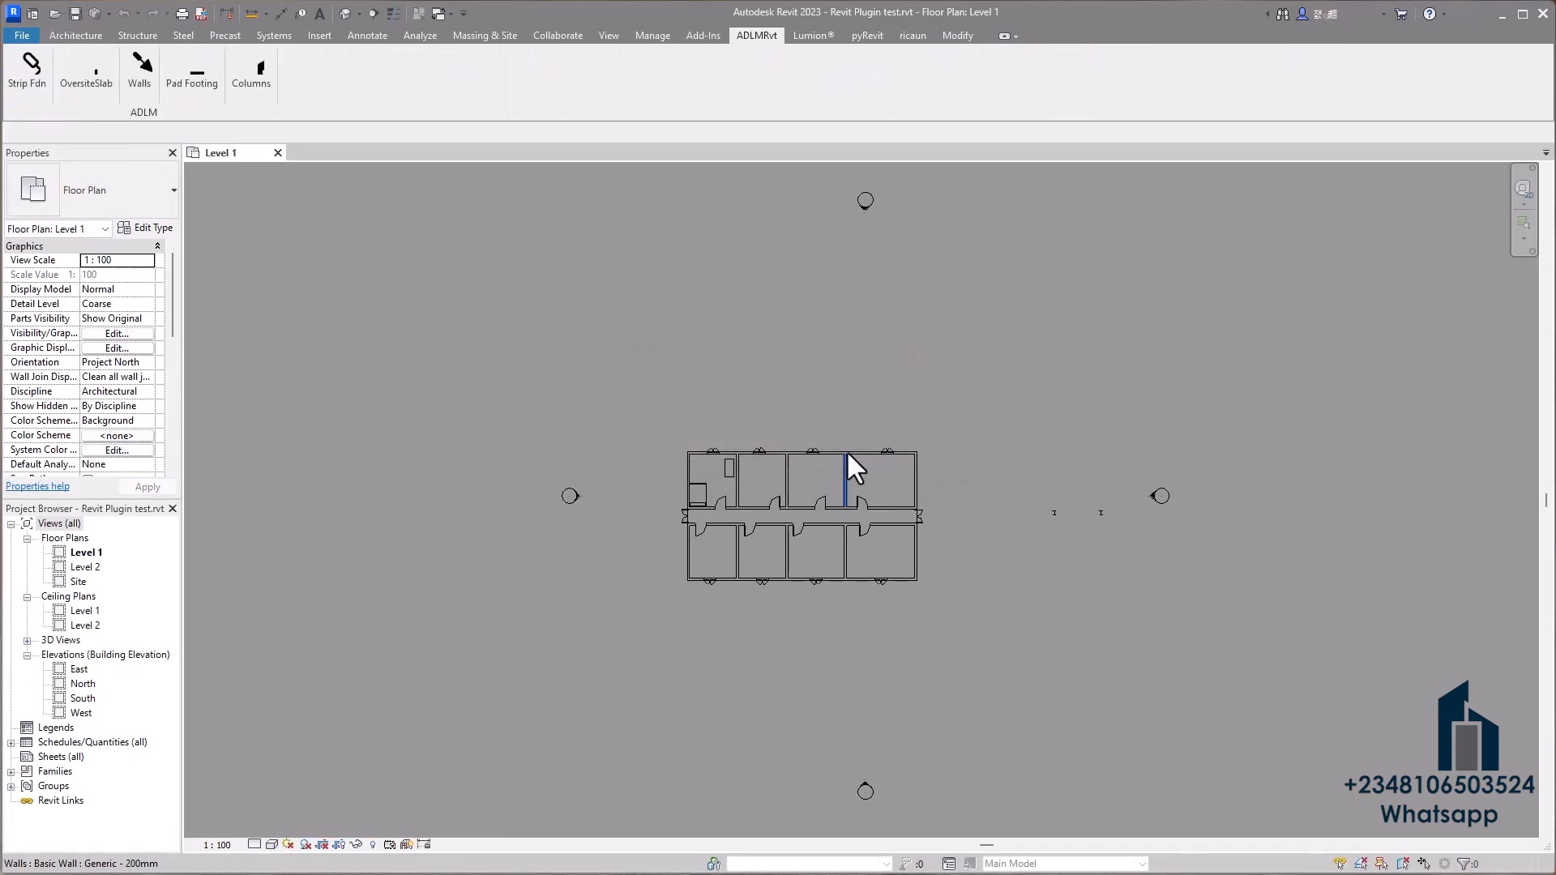
pyautogui.rightClick(844, 479)
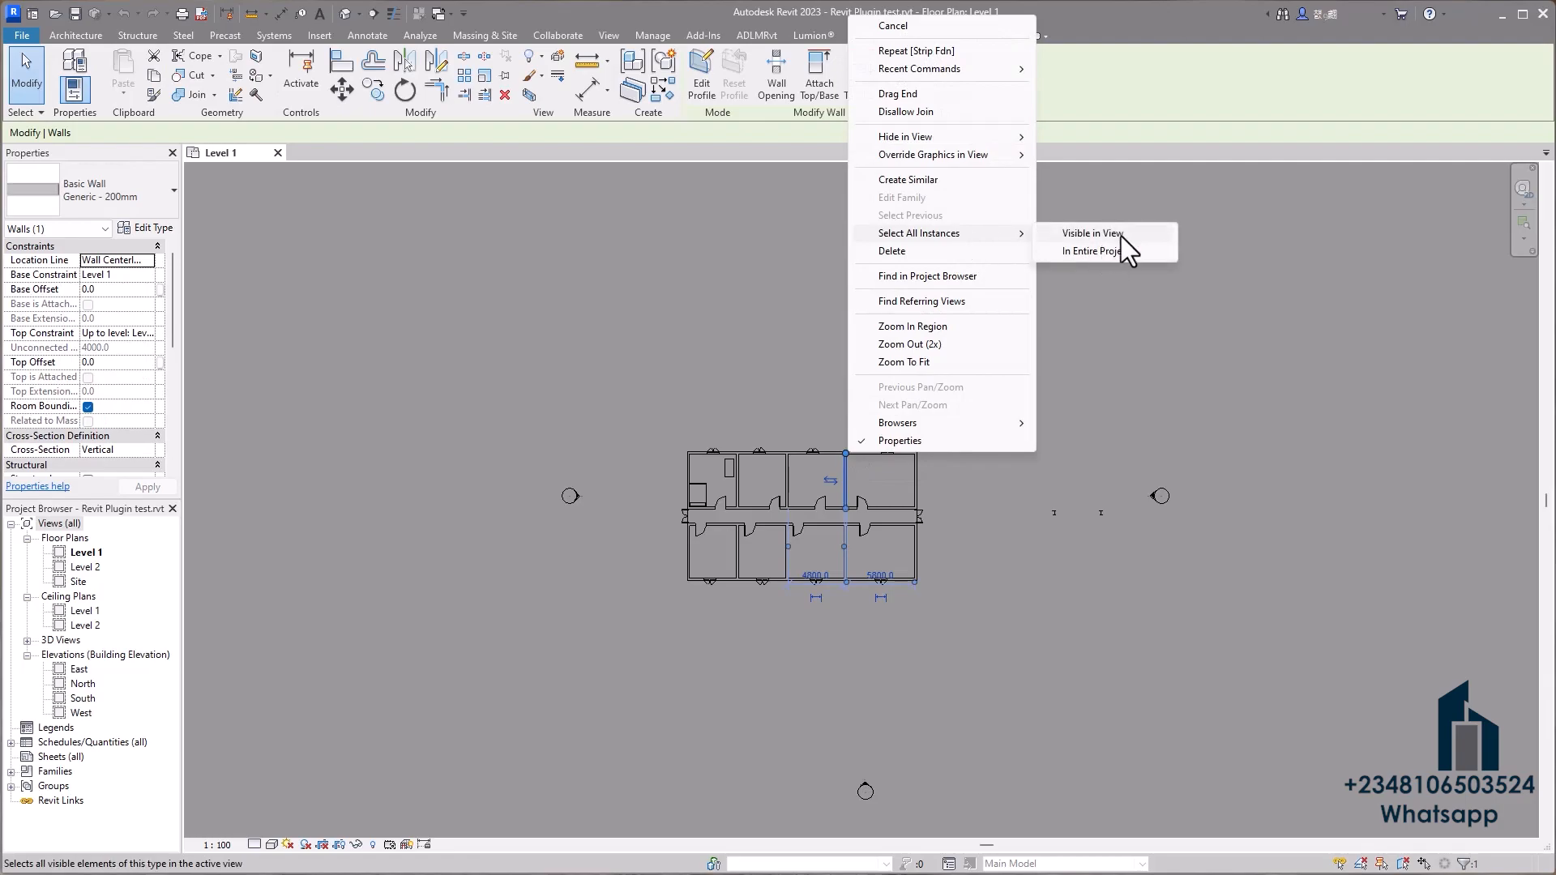
pyautogui.click(1088, 251)
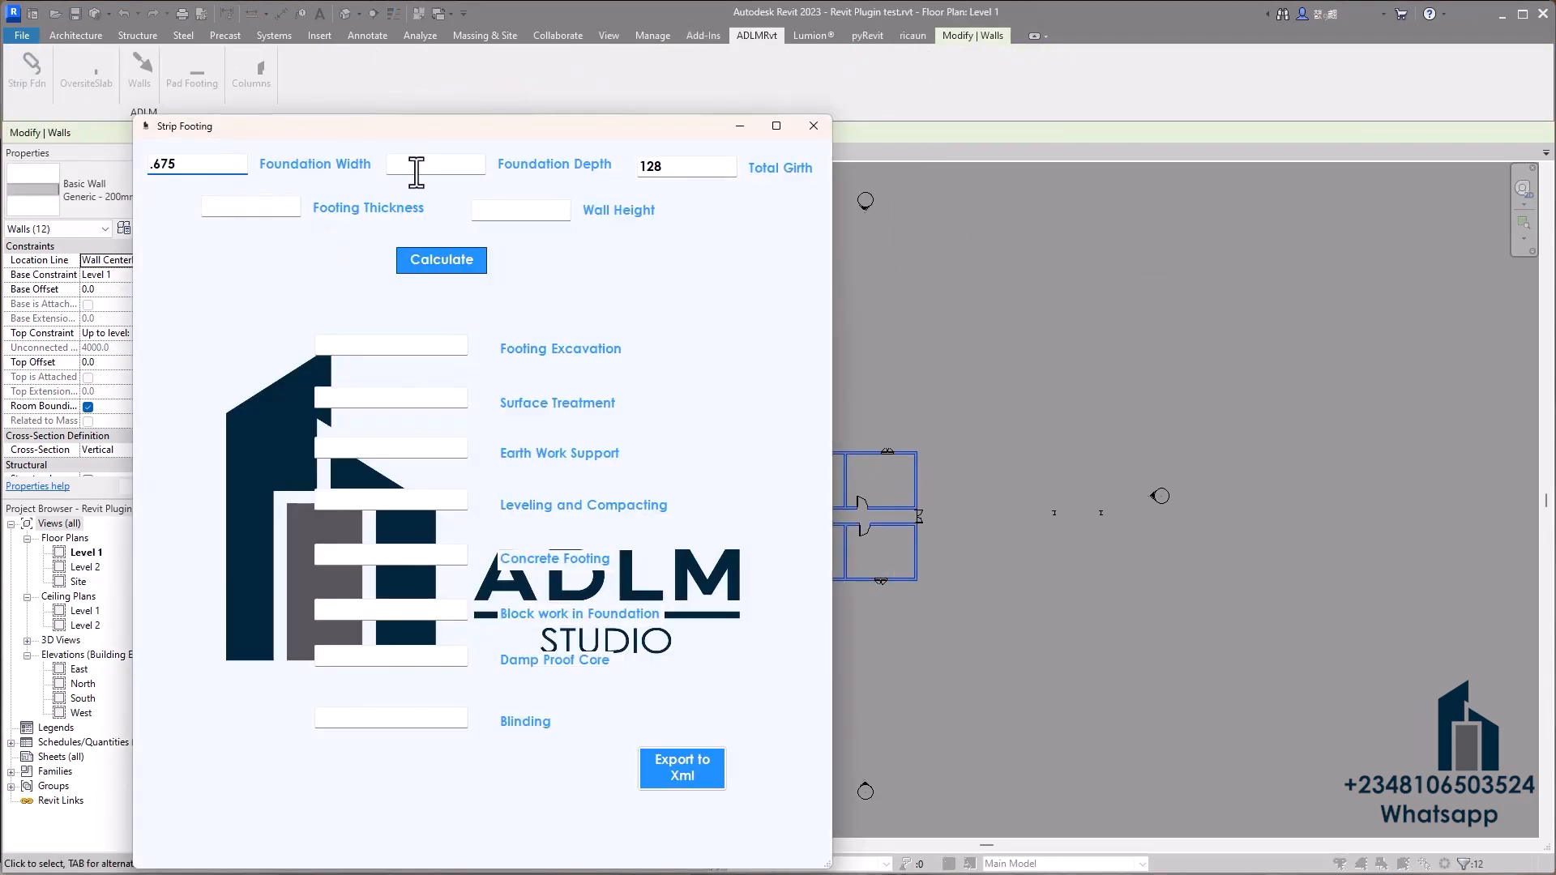
# Enter the strip footing values and export them to Documents\Quantity Takeoff\Output.xml
pyautogui.write('.2')
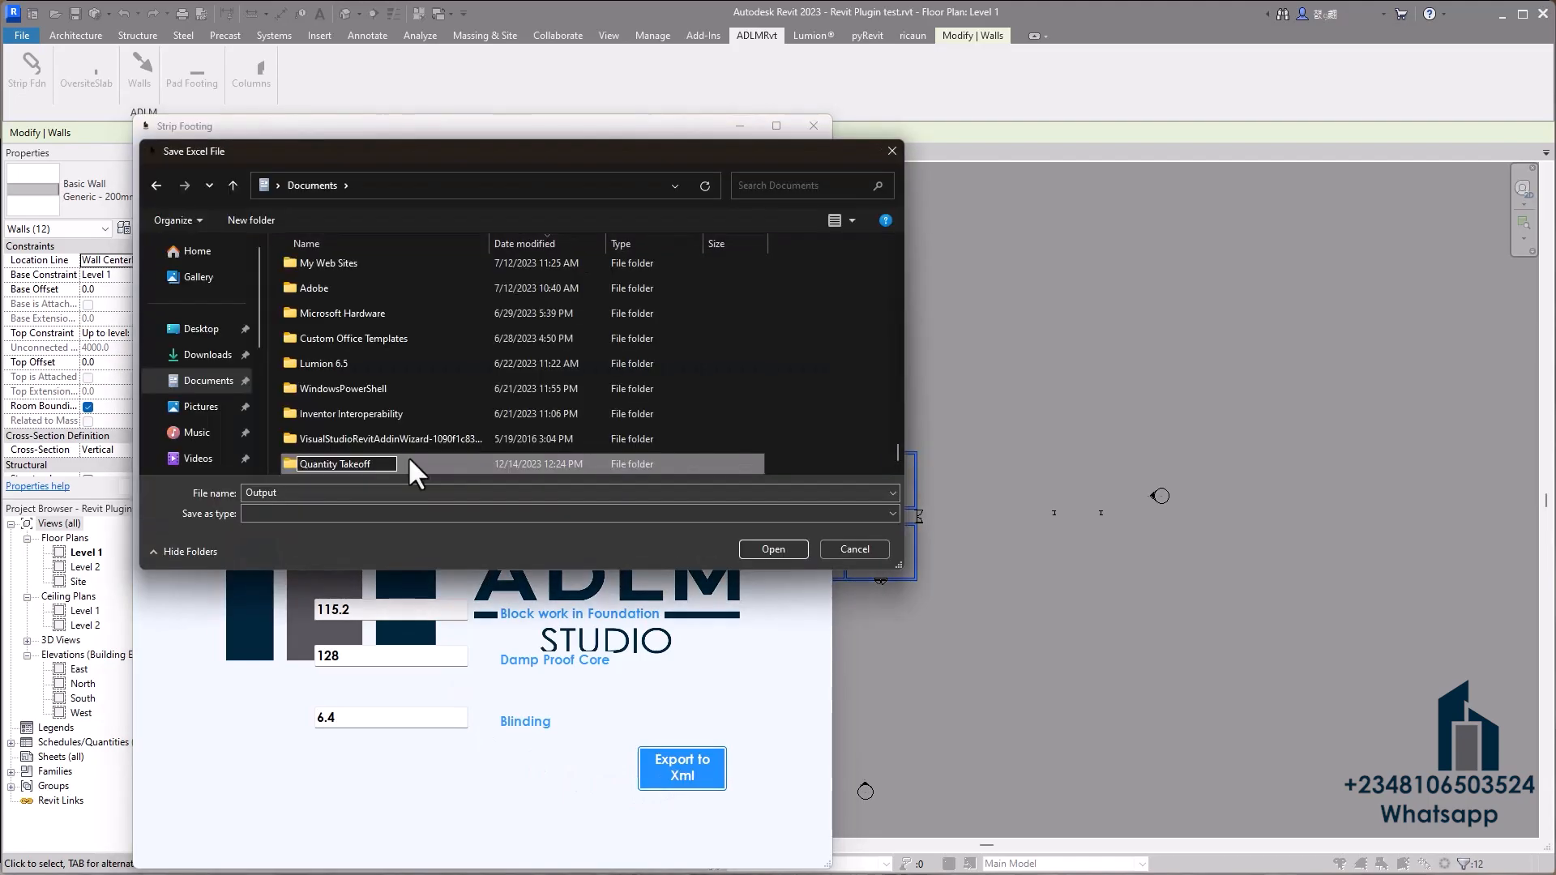
pyautogui.doubleClick(336, 464)
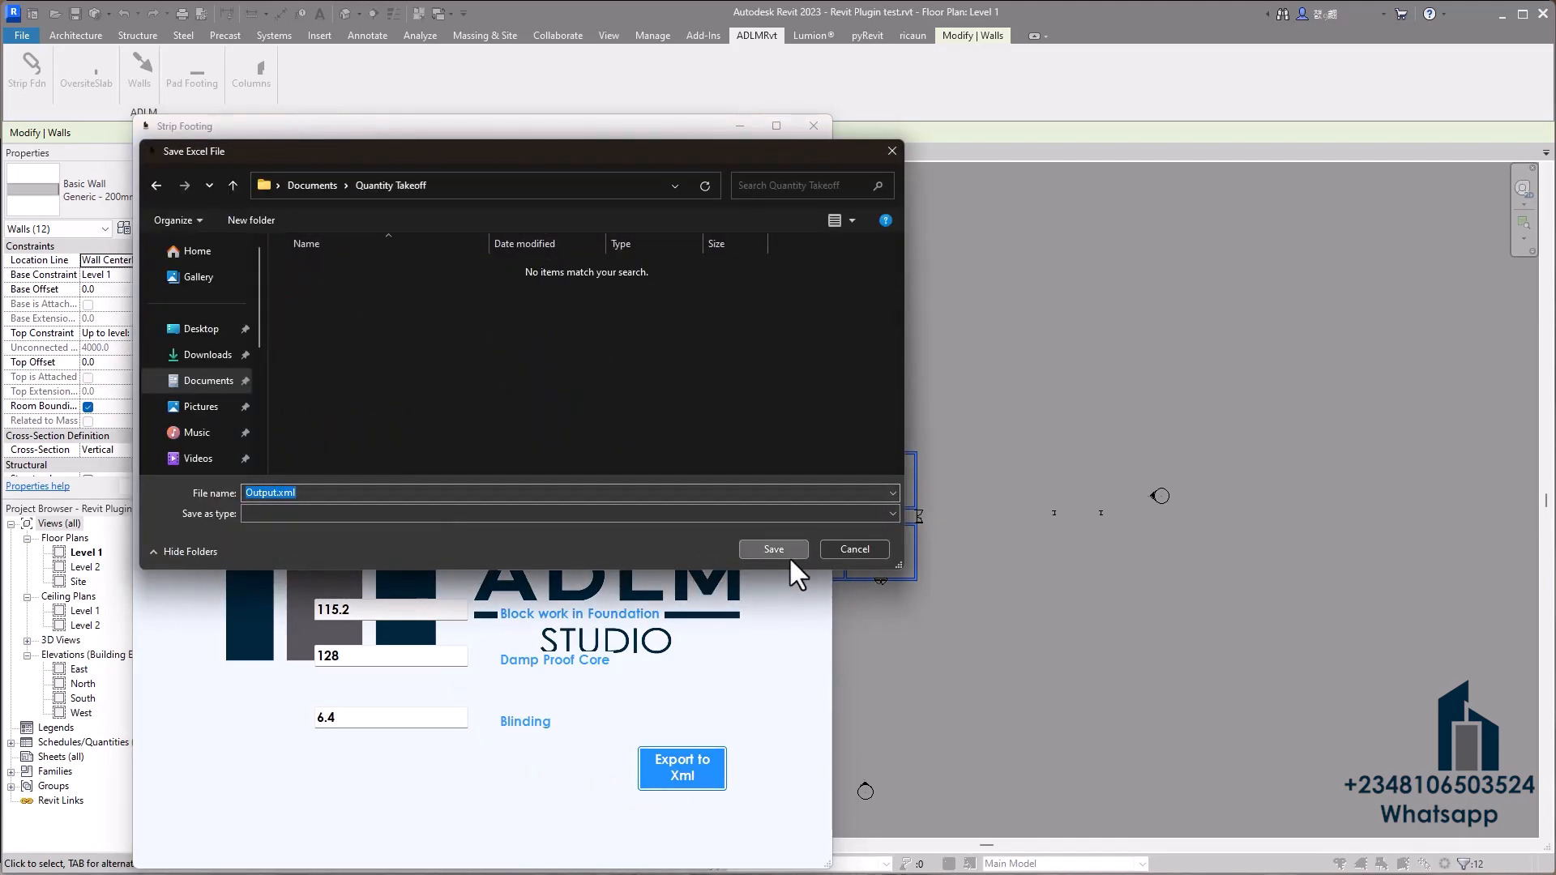
pyautogui.click(852, 549)
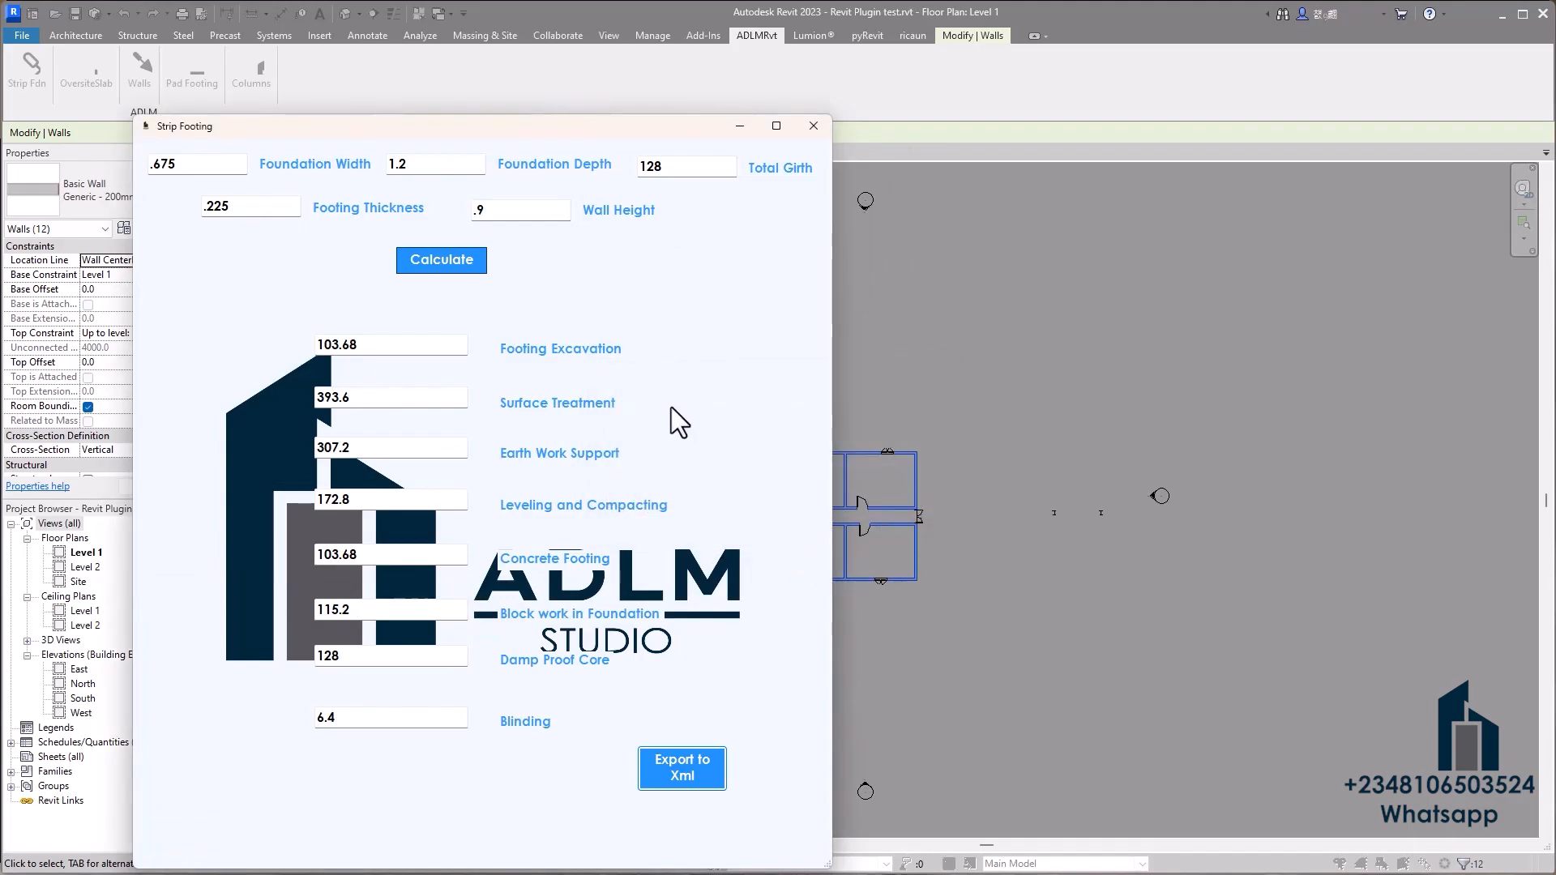
pyautogui.click(813, 126)
pyautogui.write('.4')
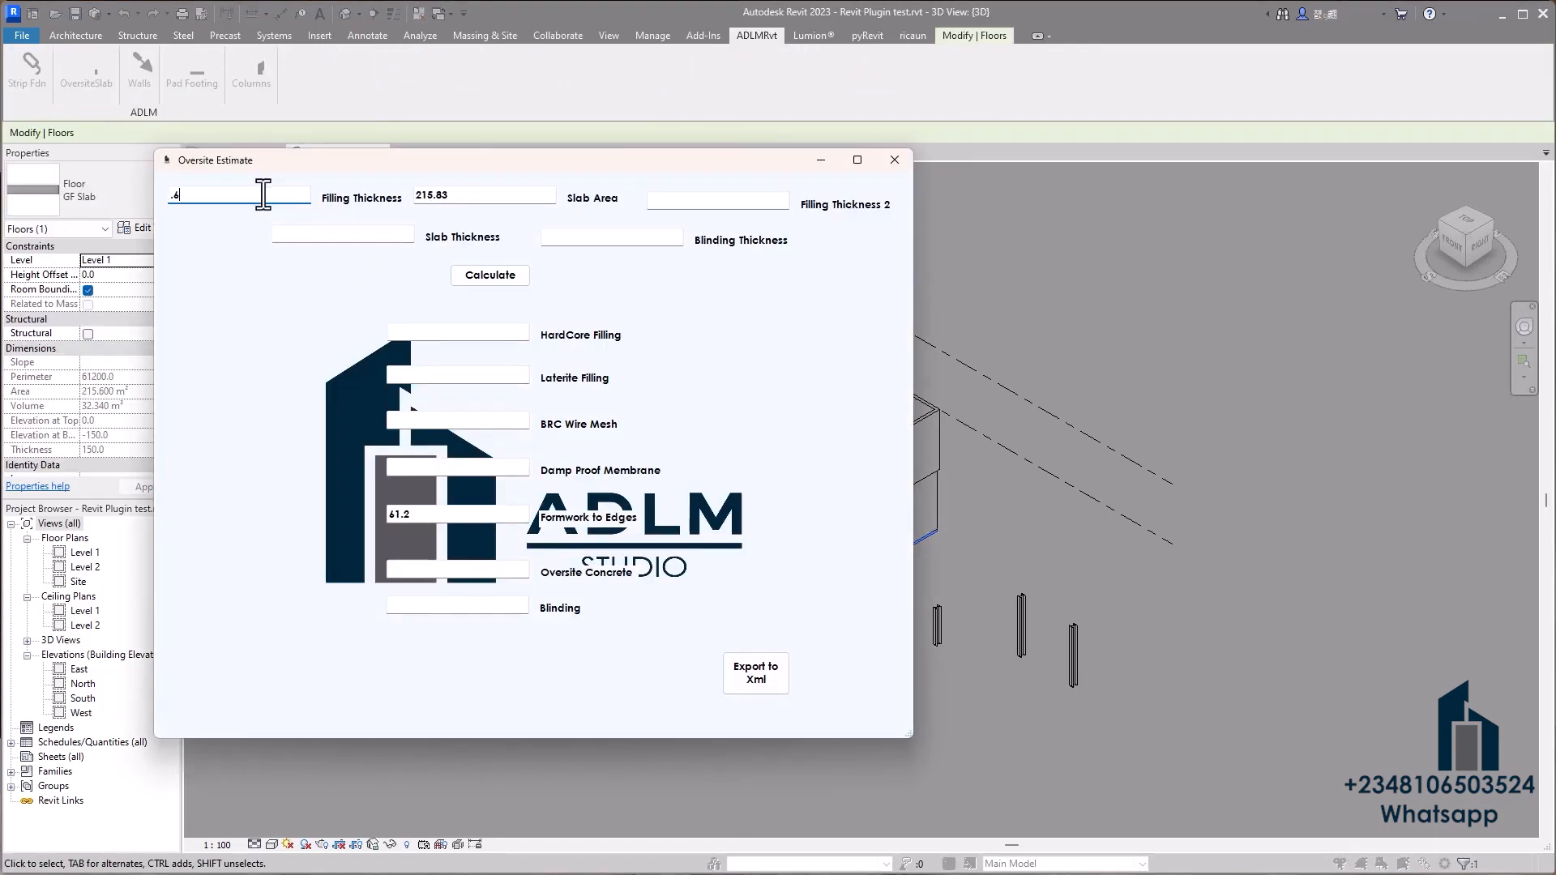
# Enter filling thickness .5, calculate oversite quantities, attempt XML export, and continue past the error
pyautogui.click(716, 199)
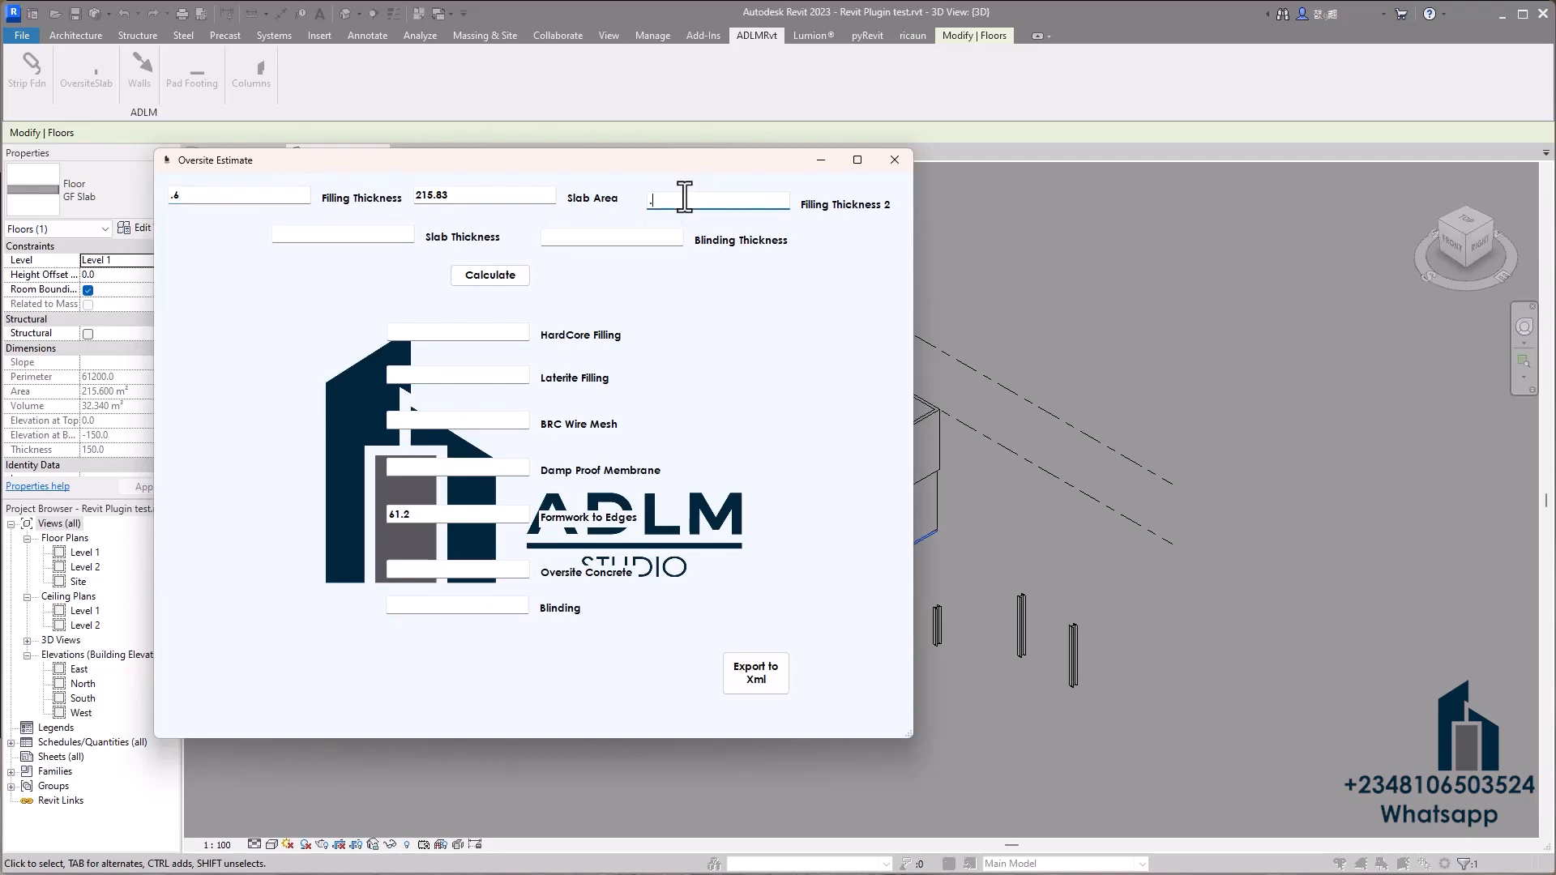
pyautogui.write('.5')
pyautogui.click(612, 236)
pyautogui.write('0.05')
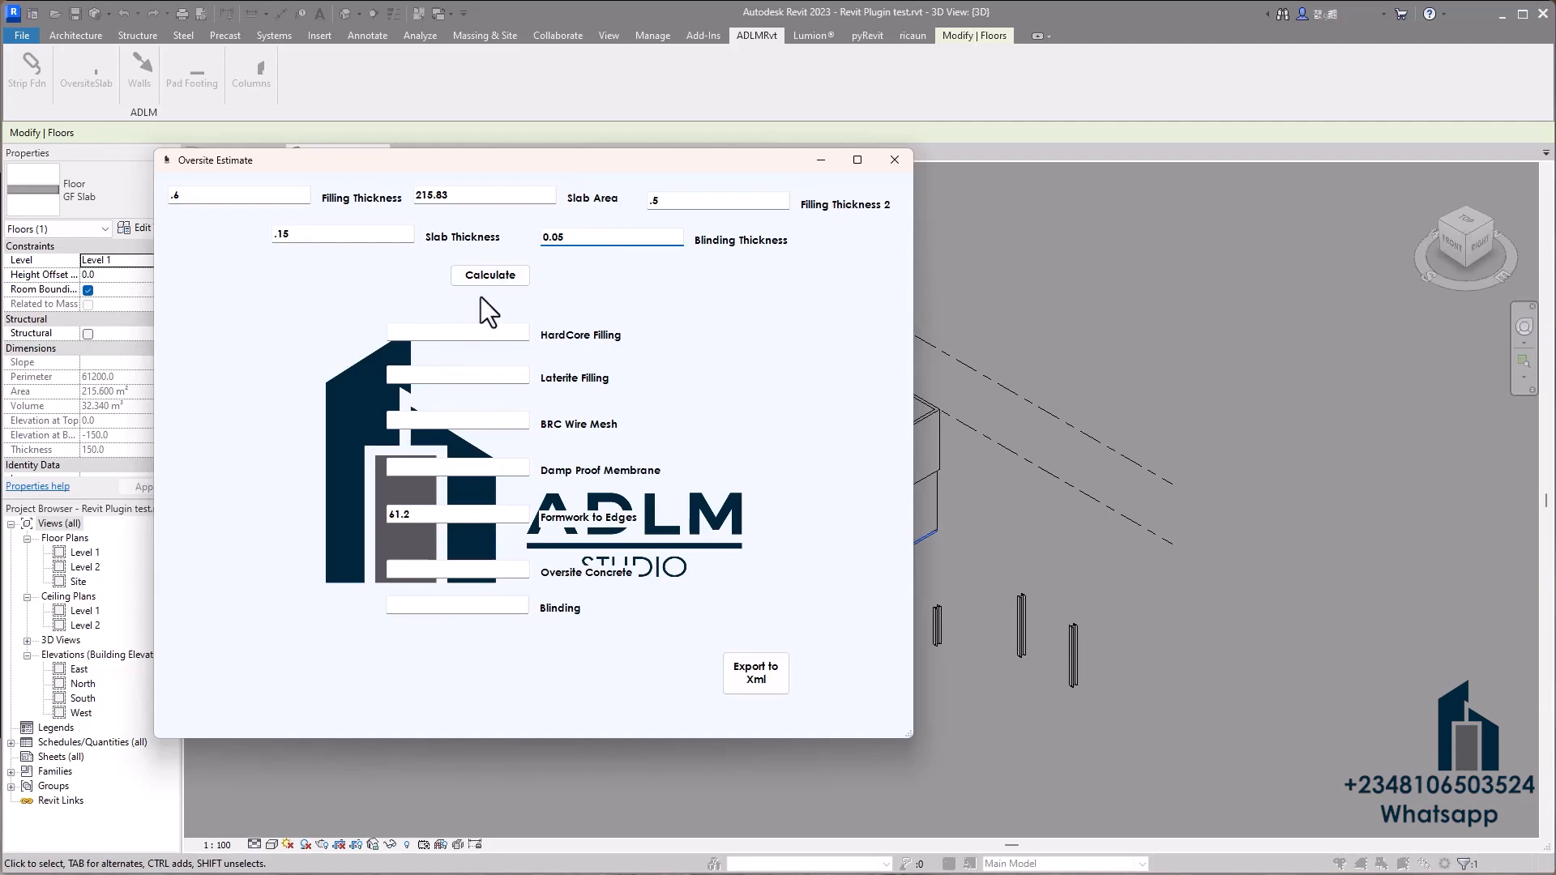
pyautogui.click(755, 673)
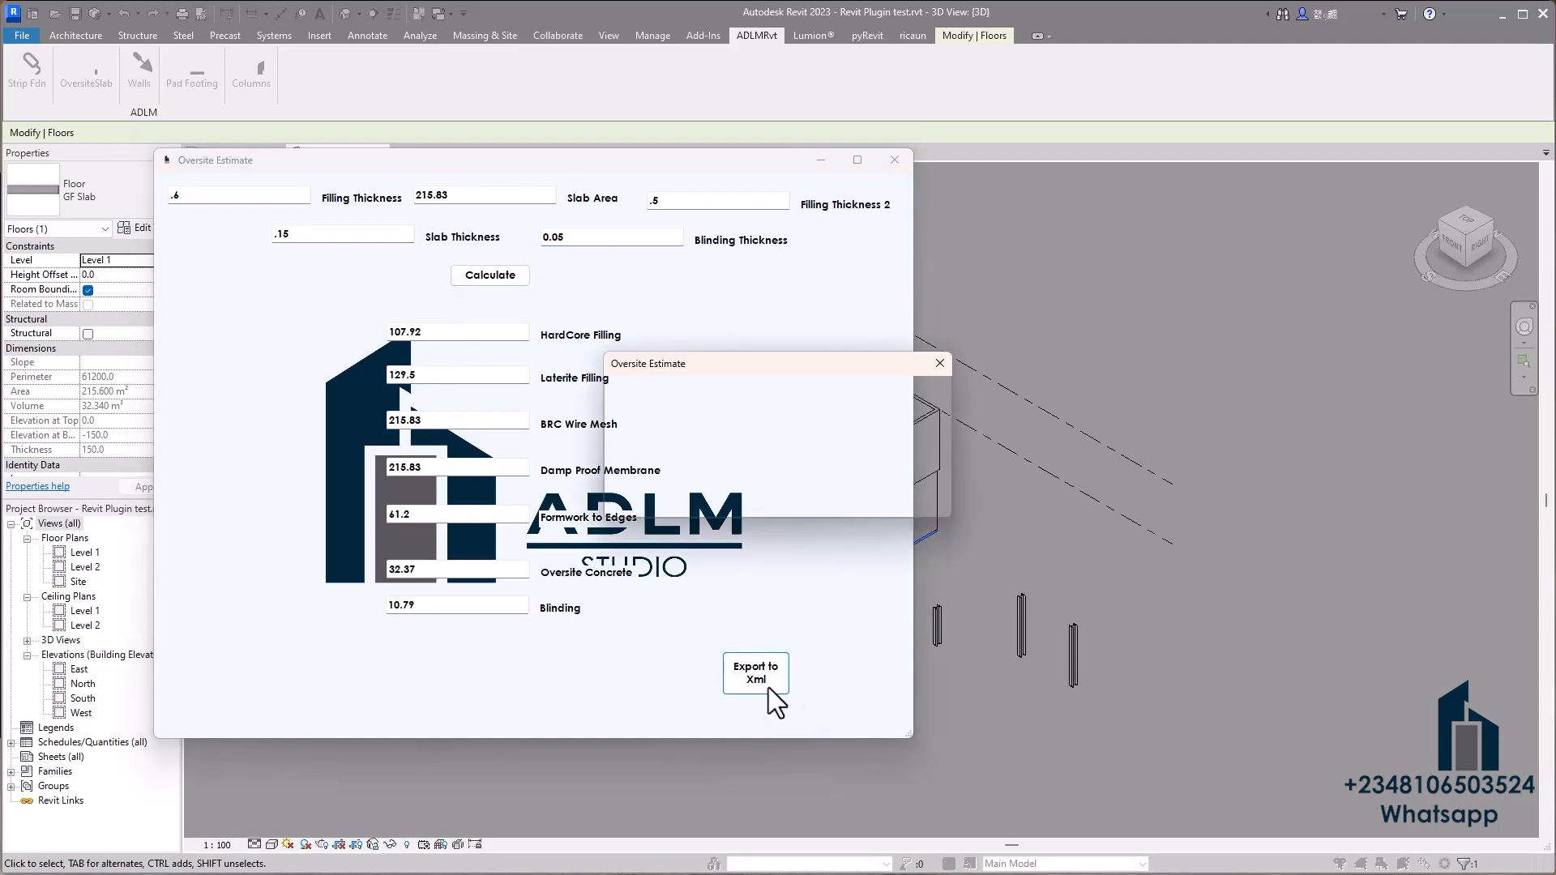
pyautogui.click(755, 671)
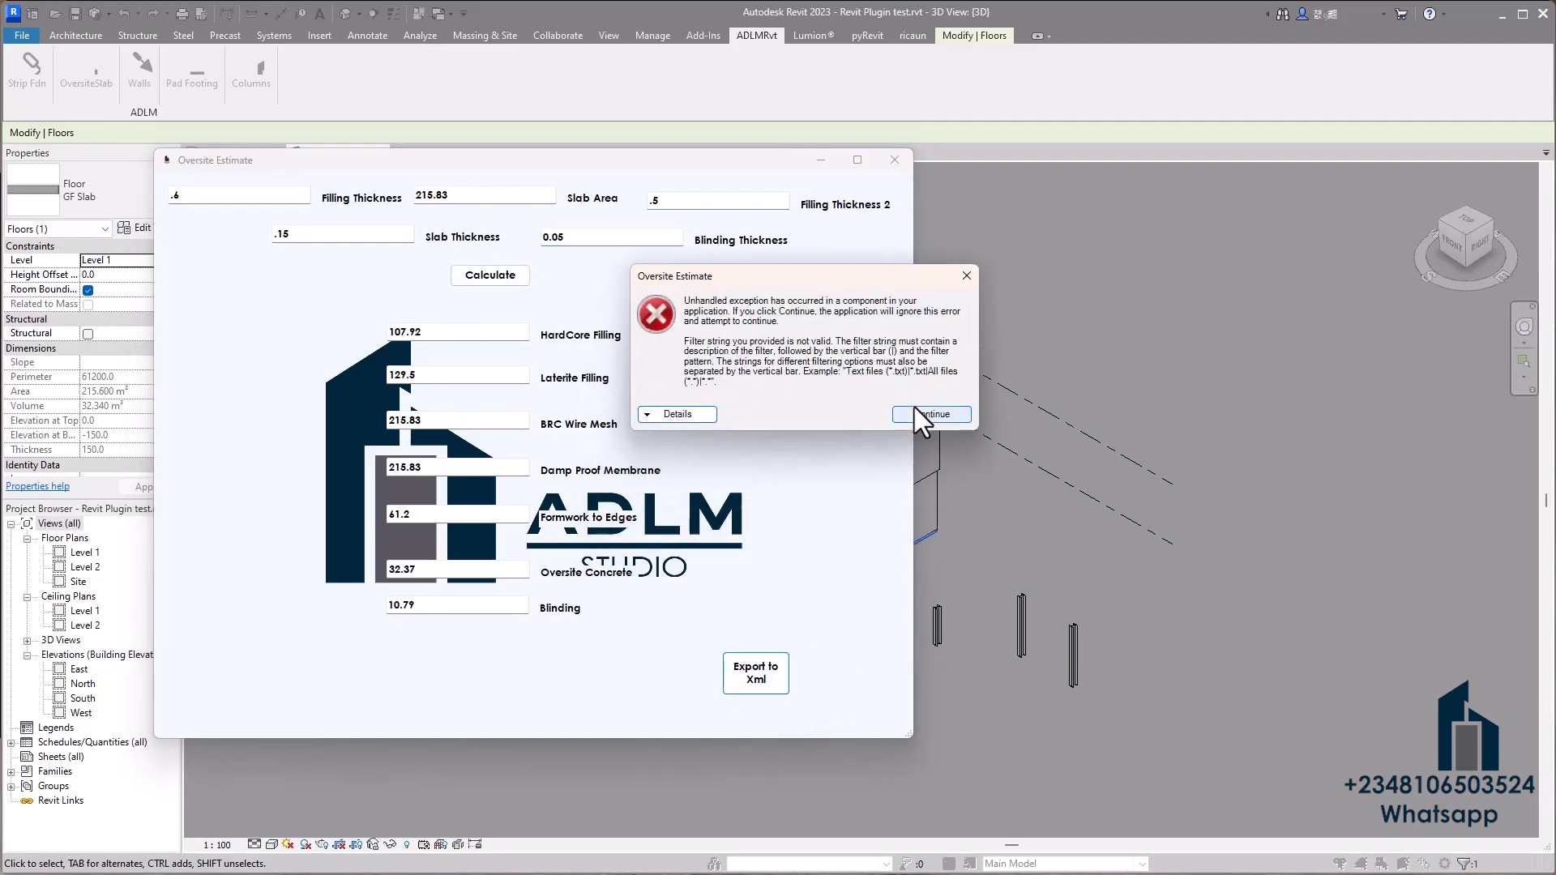
pyautogui.click(931, 414)
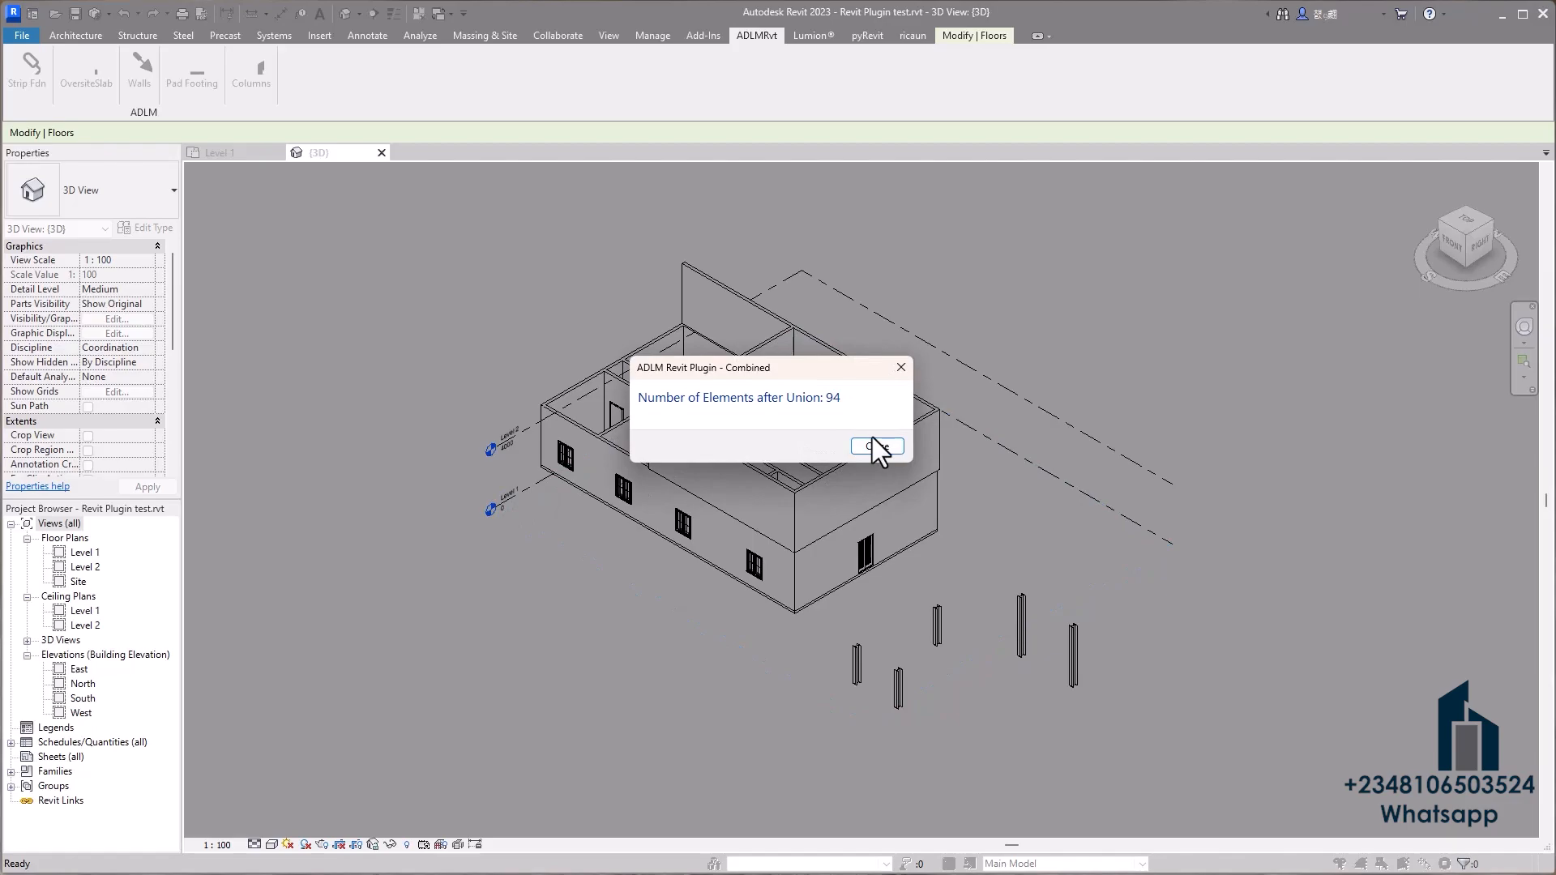
# Dismiss the union message, select all footing instances in Test Stru, and start Pad Footing
pyautogui.click(877, 446)
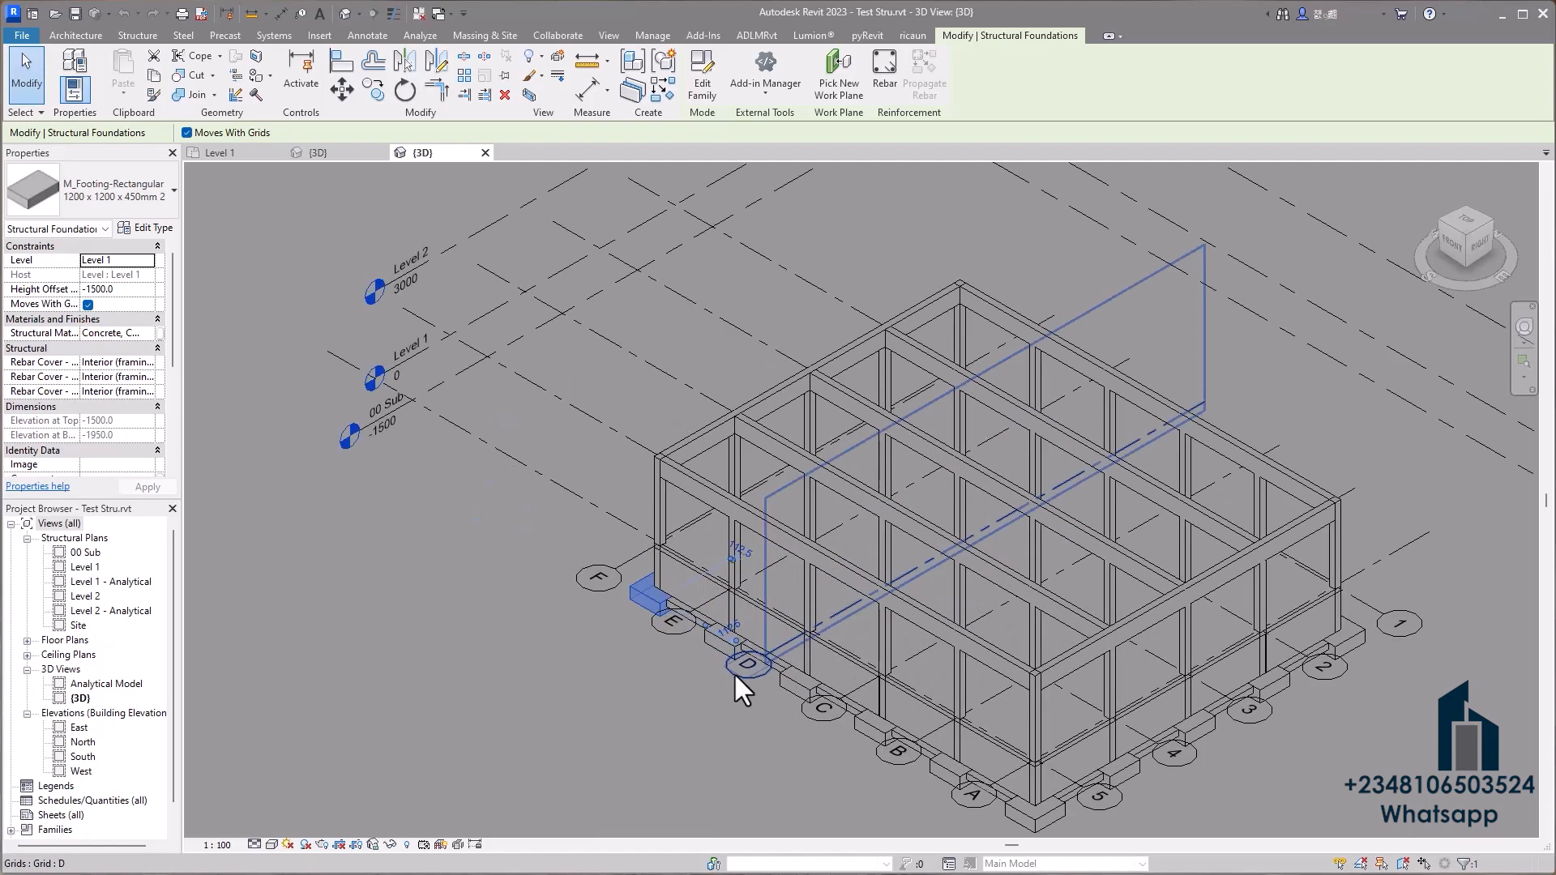
pyautogui.rightClick(744, 684)
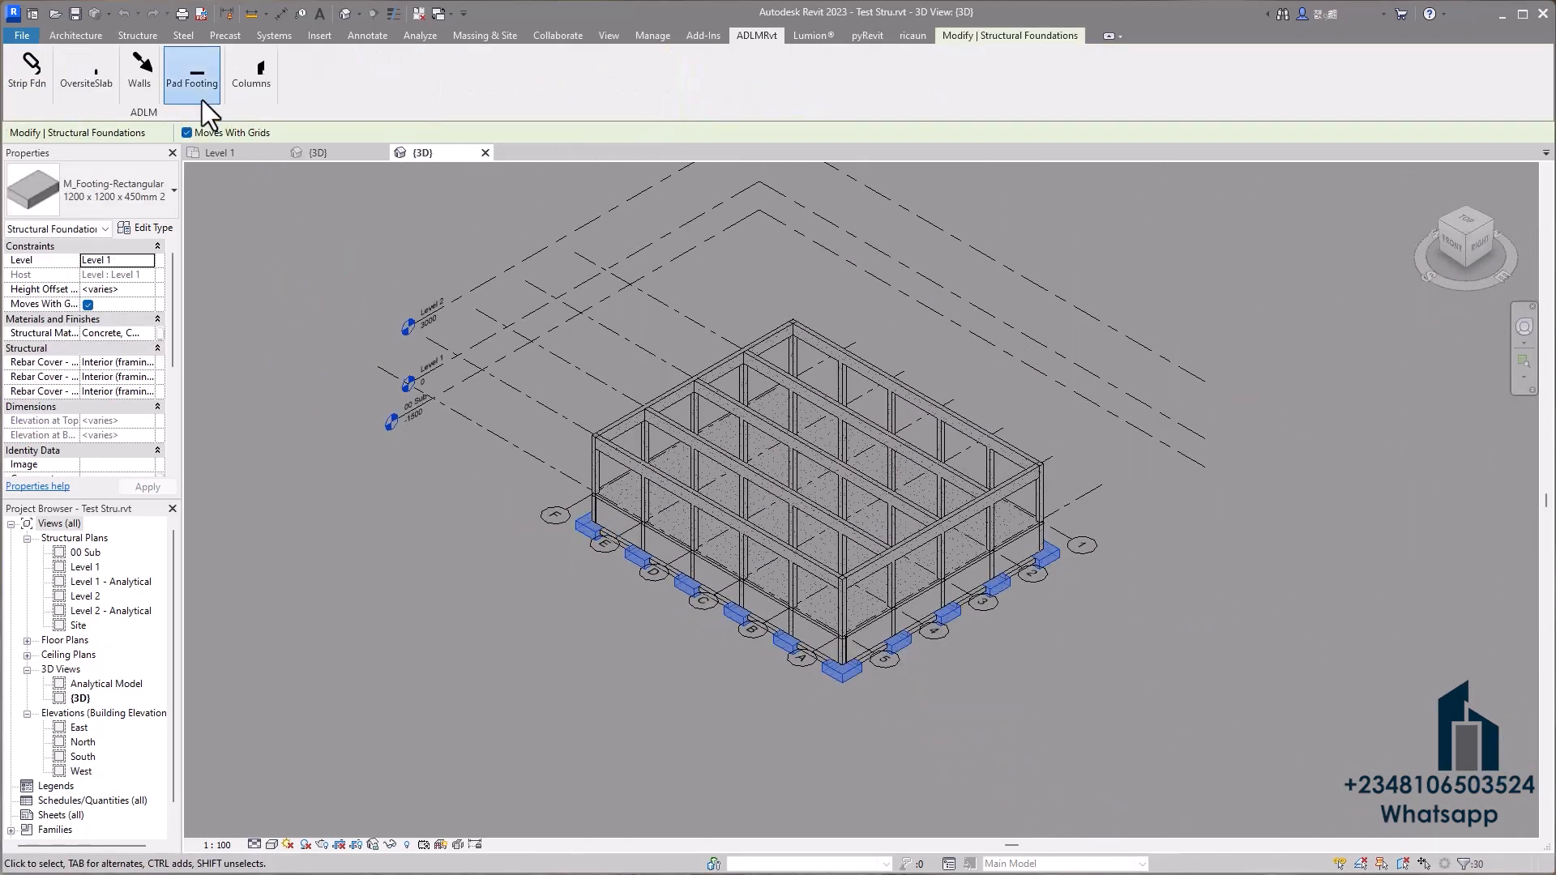
pyautogui.click(191, 74)
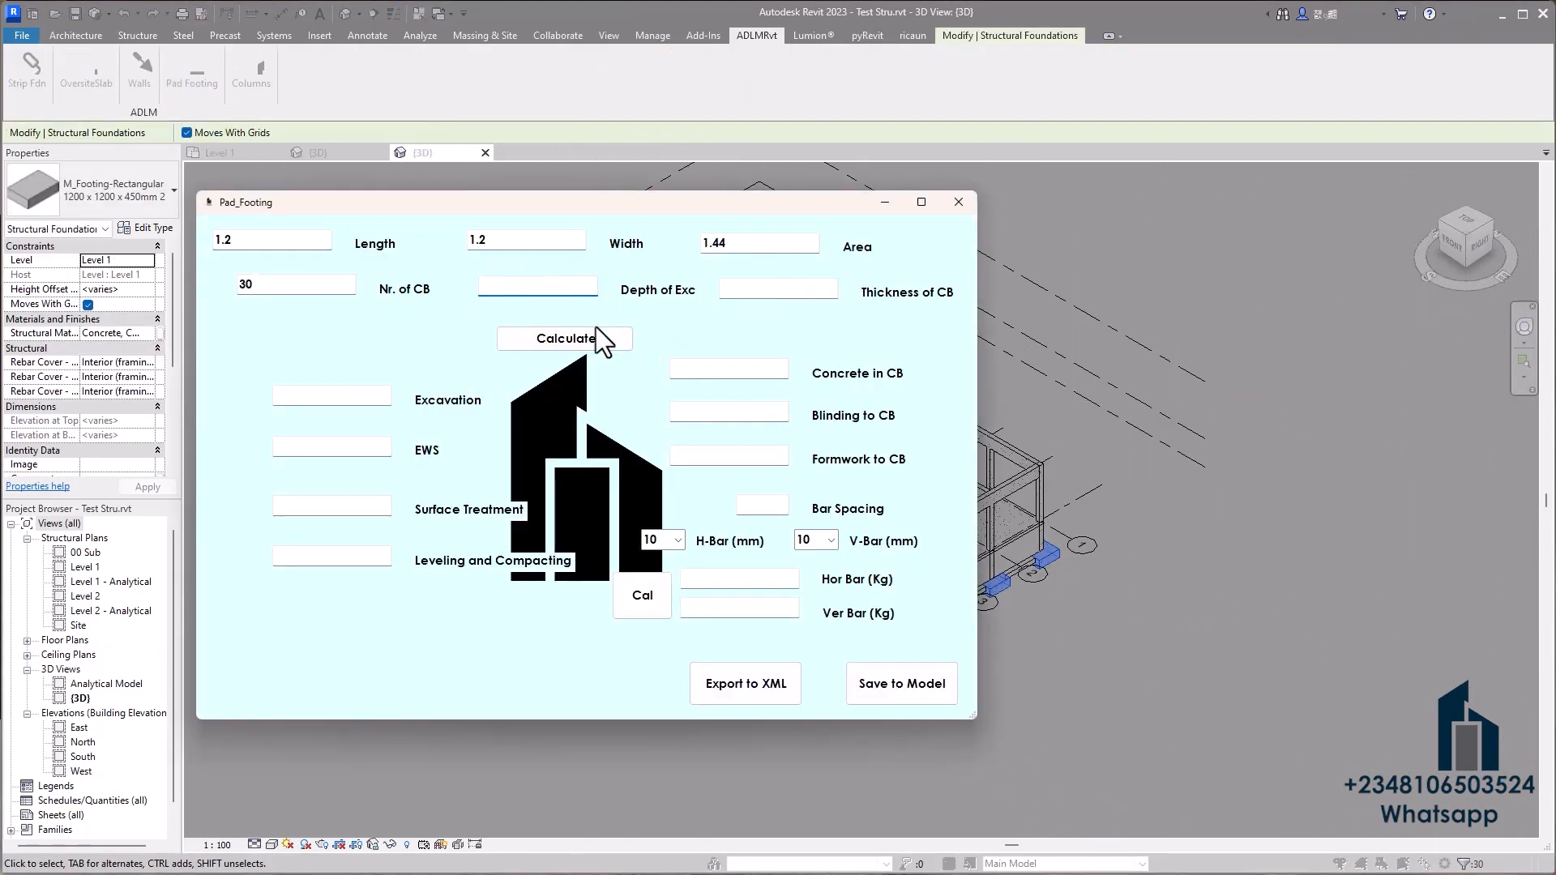
# Enter depth 1.2 and thickness .45, calculate, then compute bar weights with 12/16 bars
pyautogui.write('1.')
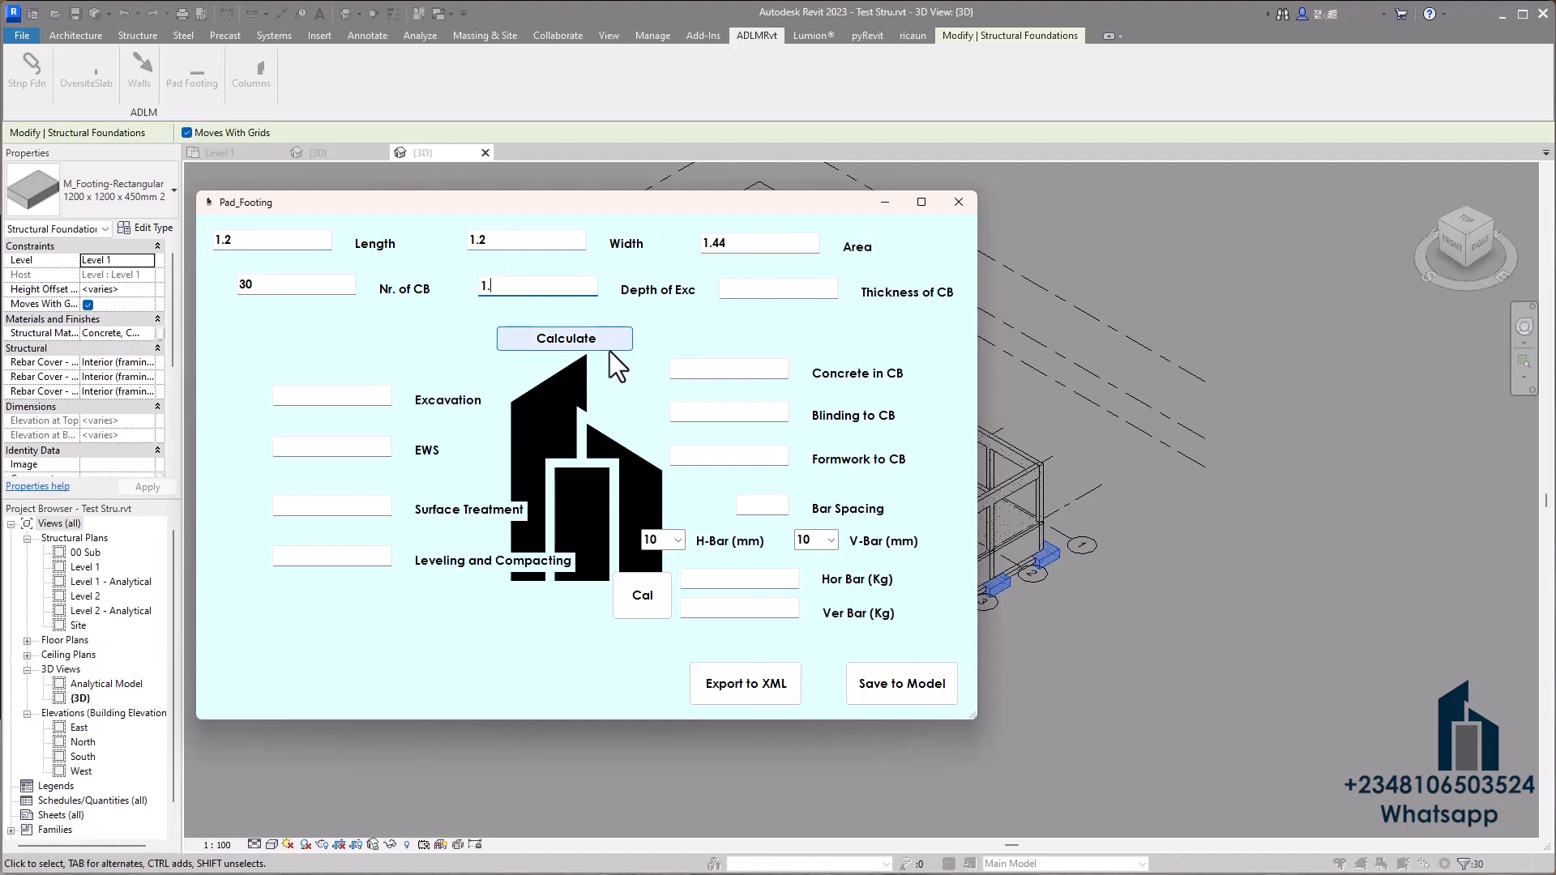
pyautogui.write('.45')
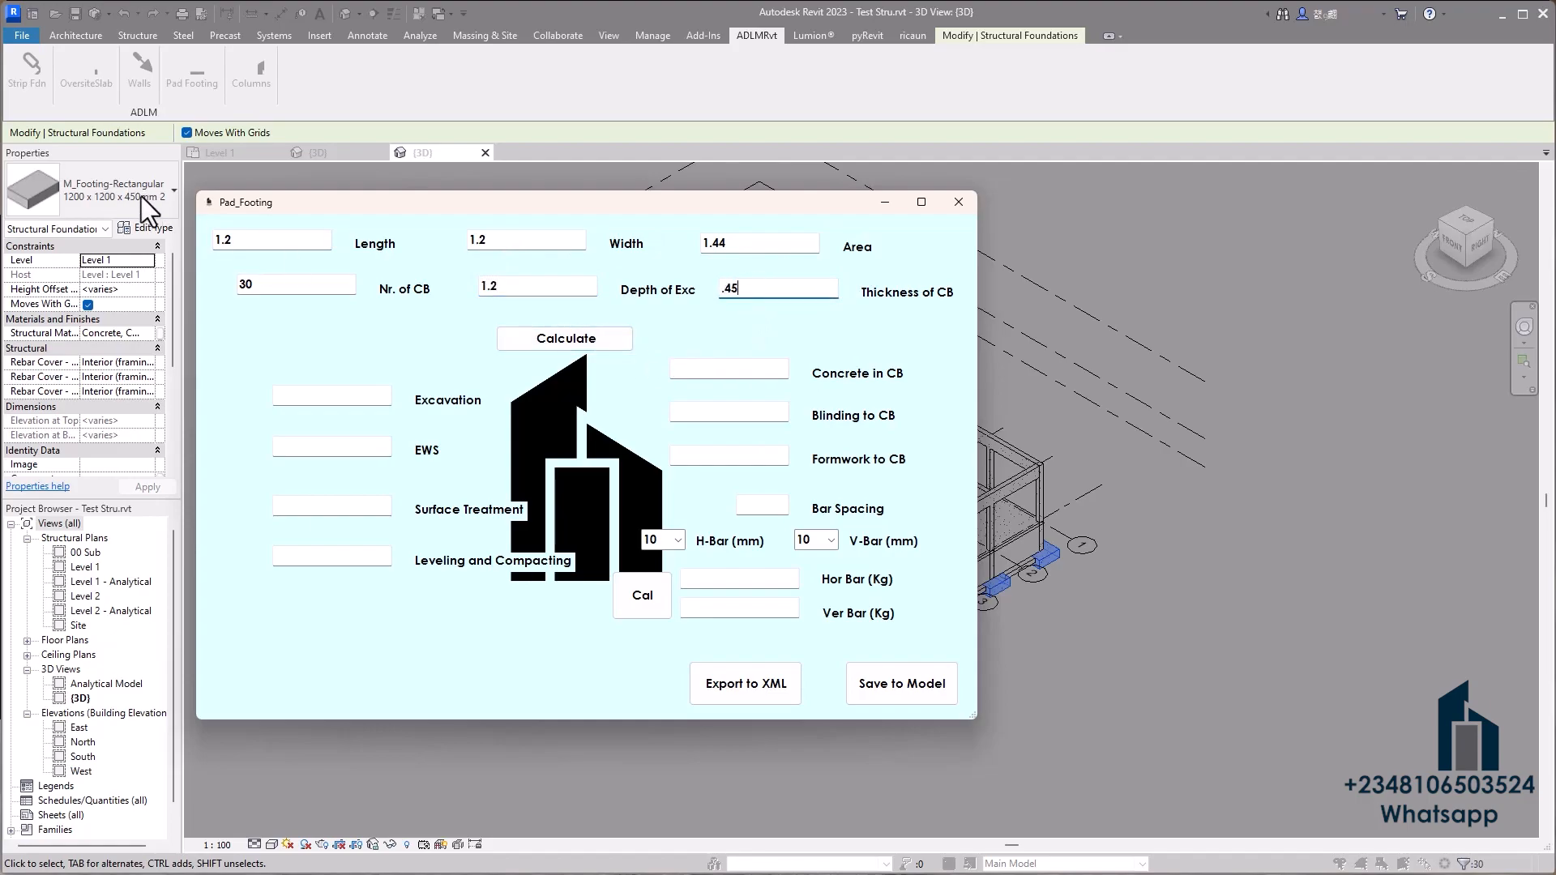
pyautogui.click(564, 338)
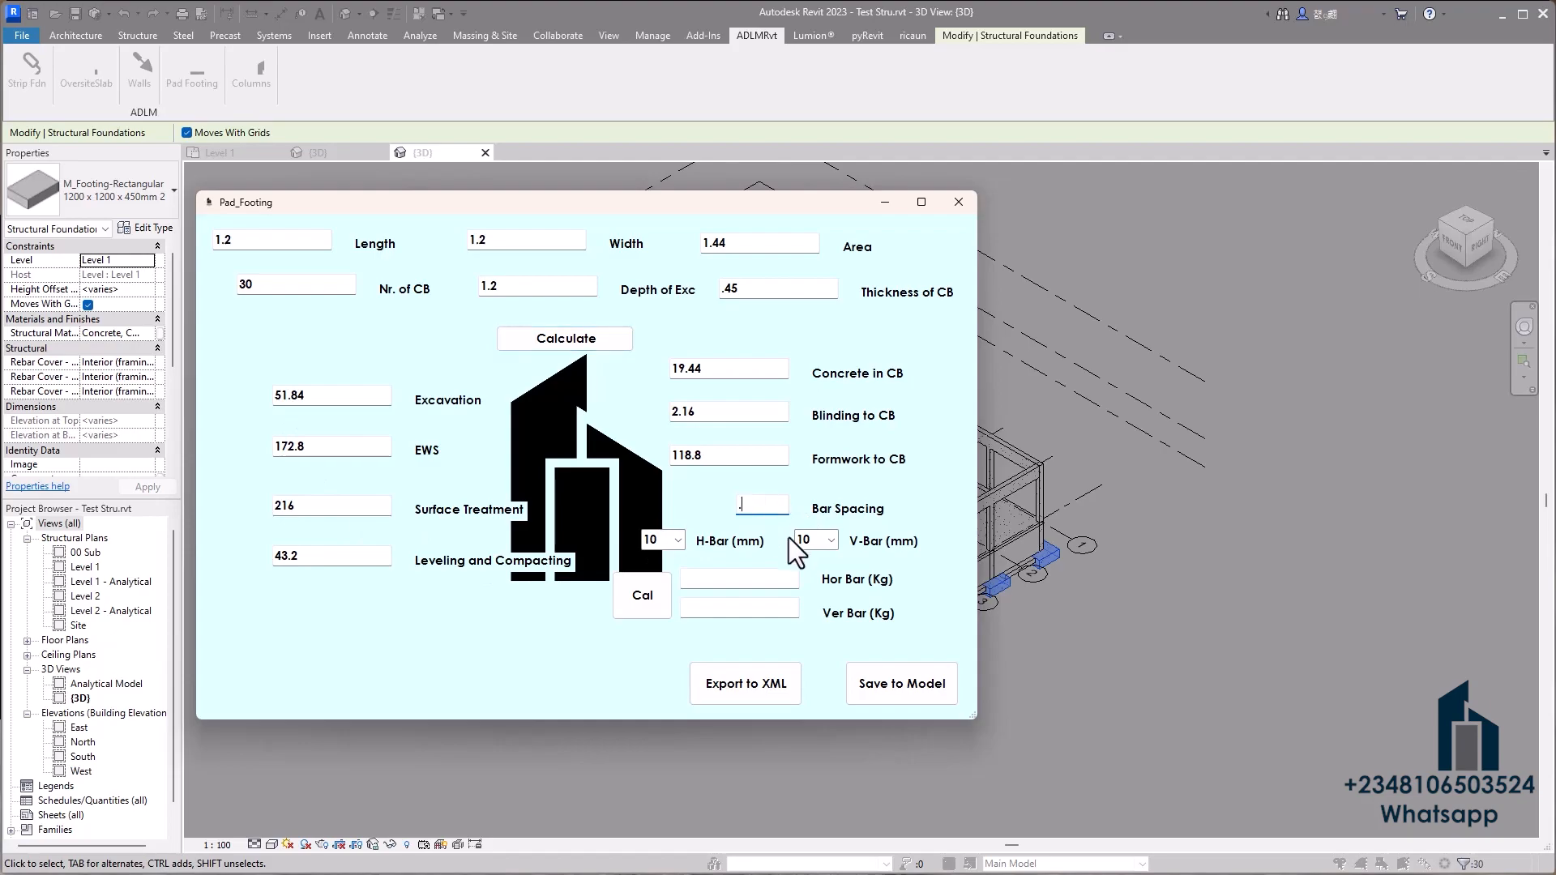
pyautogui.click(641, 596)
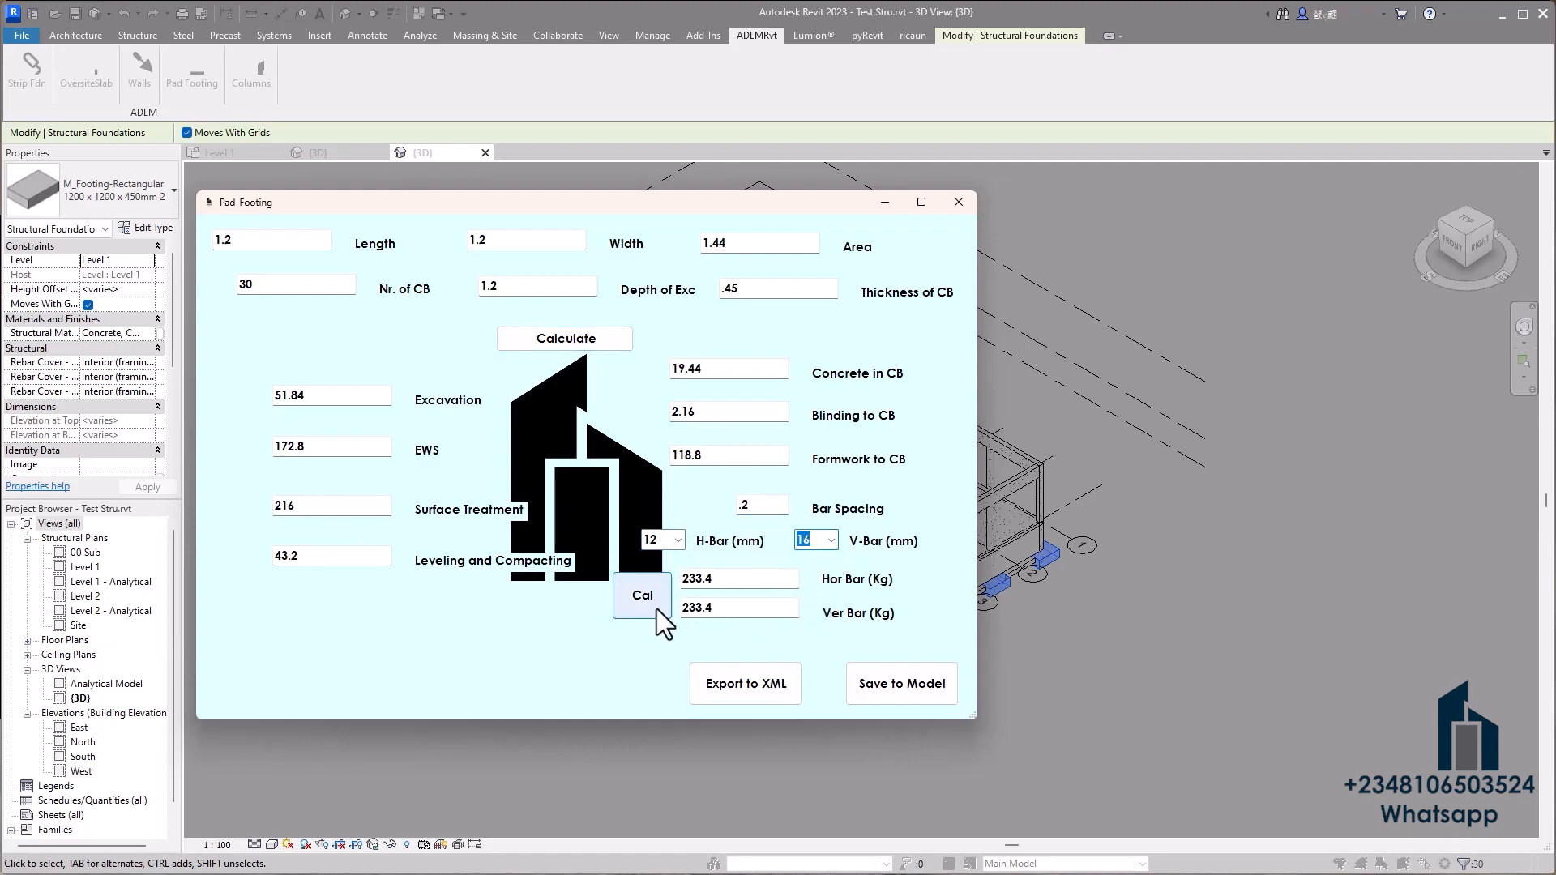
pyautogui.click(641, 594)
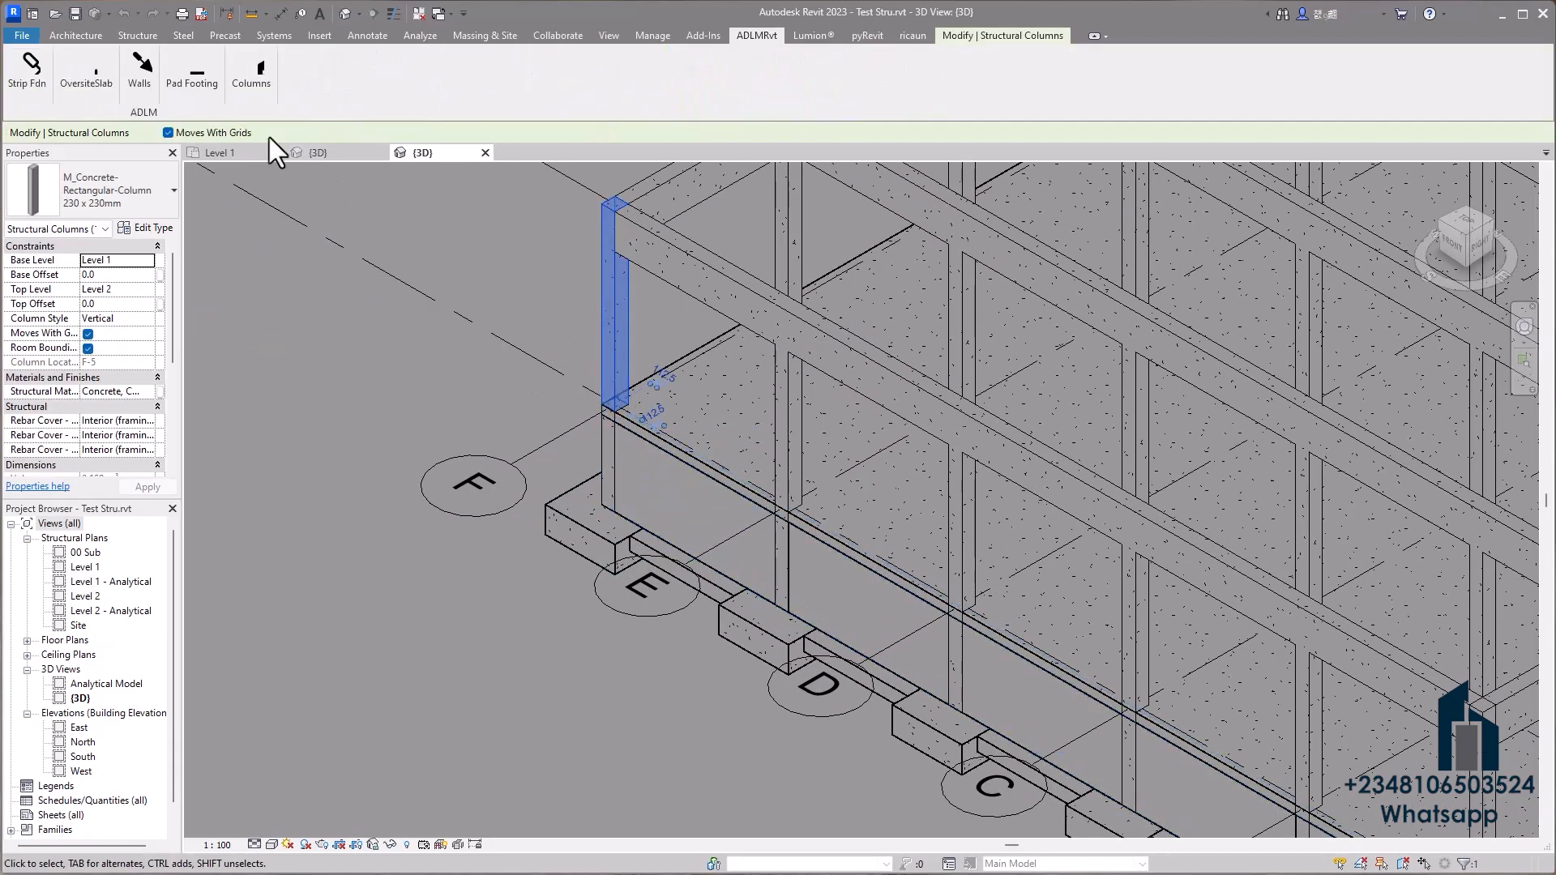
# Open the ADLMRvt Columns takeoff for the selected structural columns
pyautogui.click(250, 72)
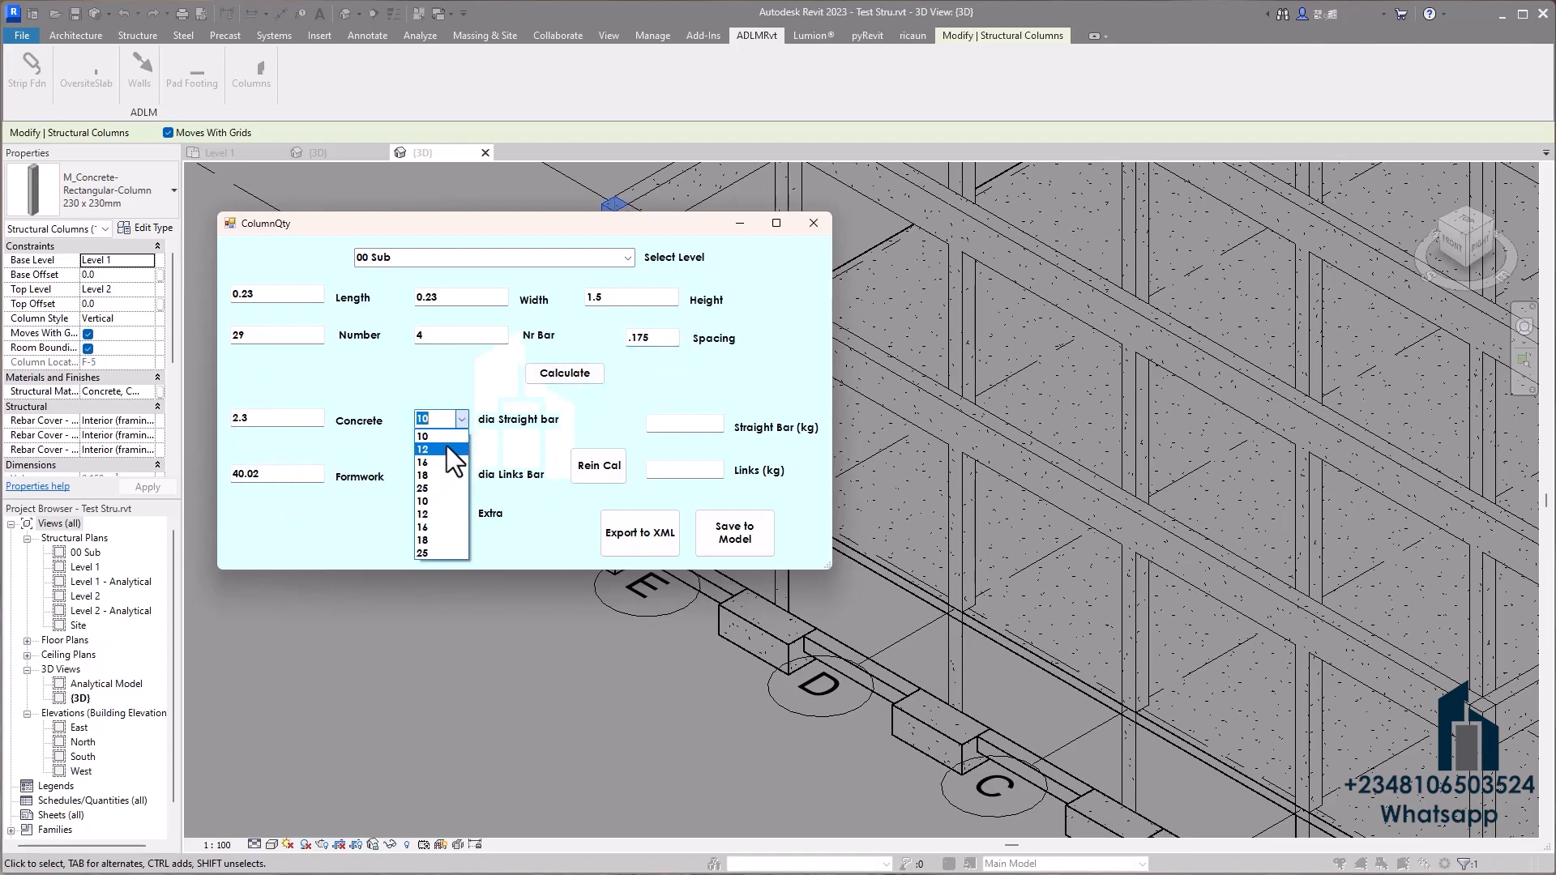
# Choose 16 in the straight bar diameter dropdown
pyautogui.click(422, 463)
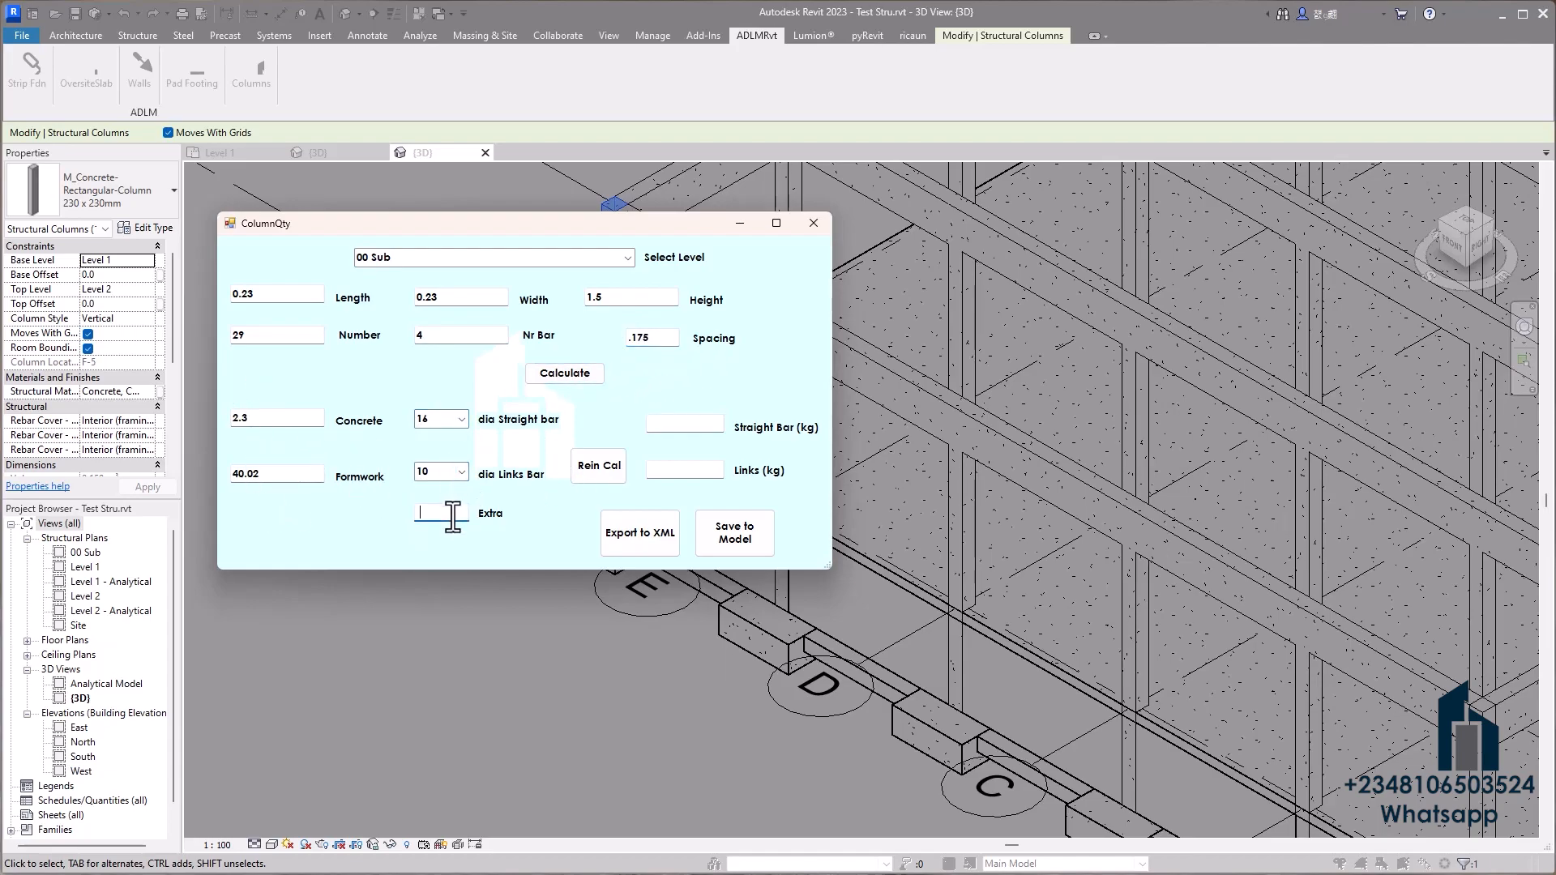